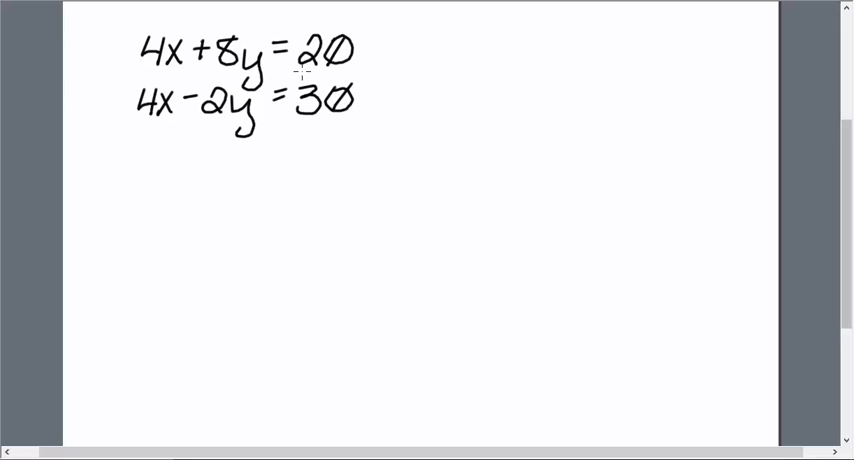
{"action": "mouse_move", "coordinate": [240, 76]}
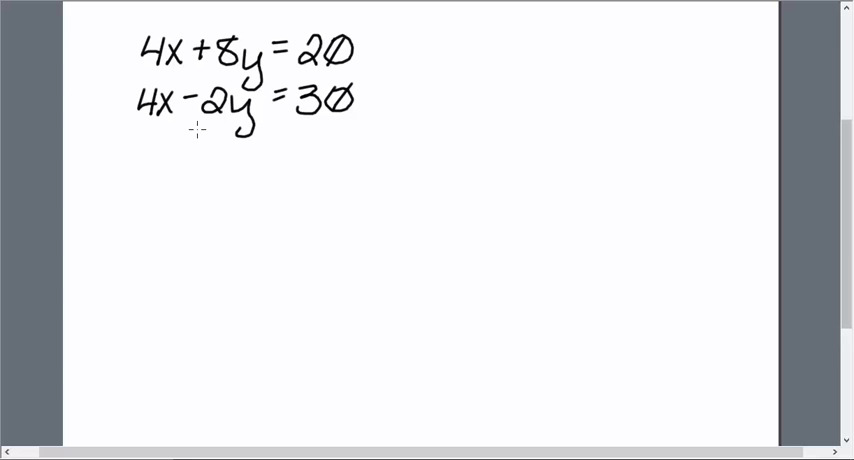
{"action": "mouse_move", "coordinate": [236, 12]}
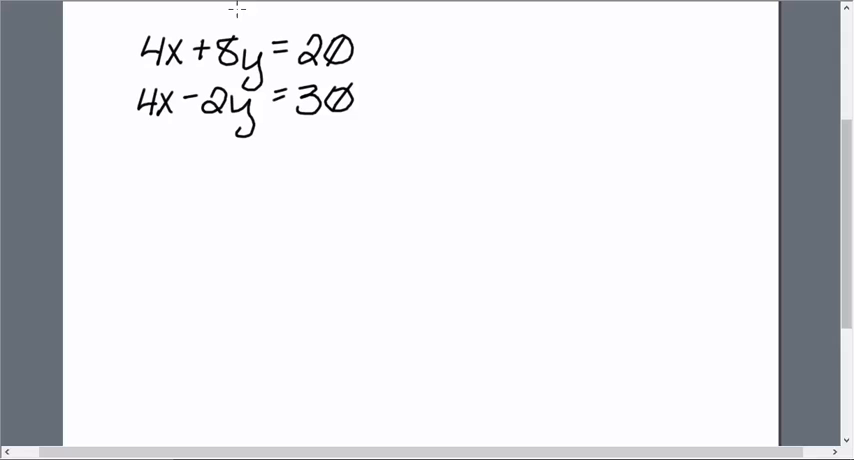
{"action": "mouse_move", "coordinate": [160, 188]}
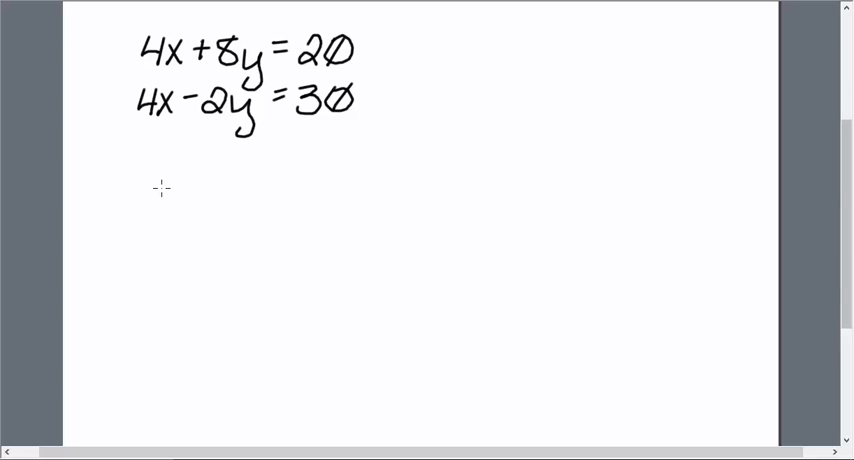
{"action": "mouse_move", "coordinate": [234, 208]}
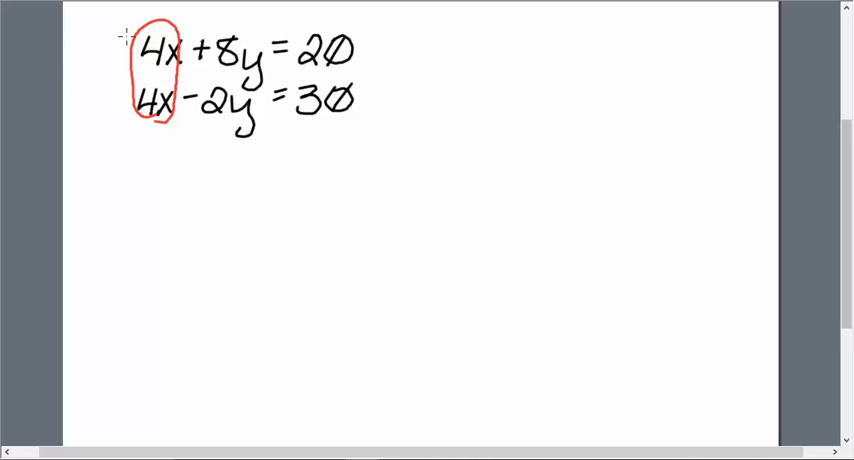
{"action": "mouse_move", "coordinate": [136, 108]}
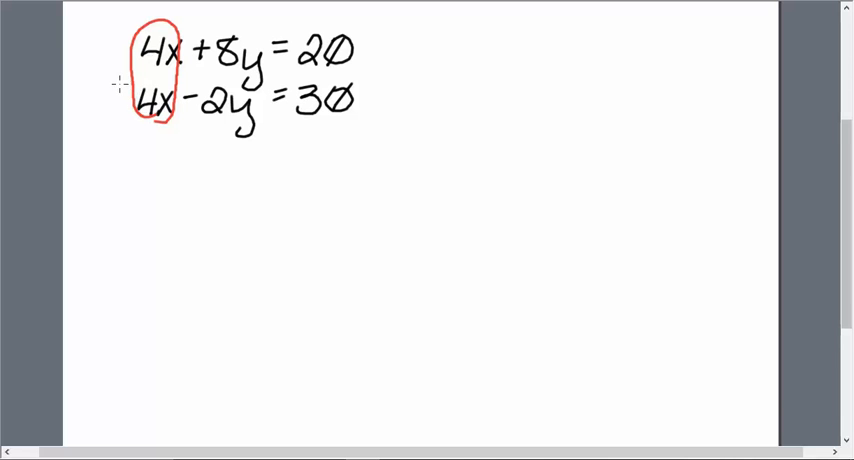
Step: Draw a horizontal line beneath the second equation, spanning both equations
{"action": "left_click_drag", "start_coordinate": [288, 138], "coordinate": [376, 132]}
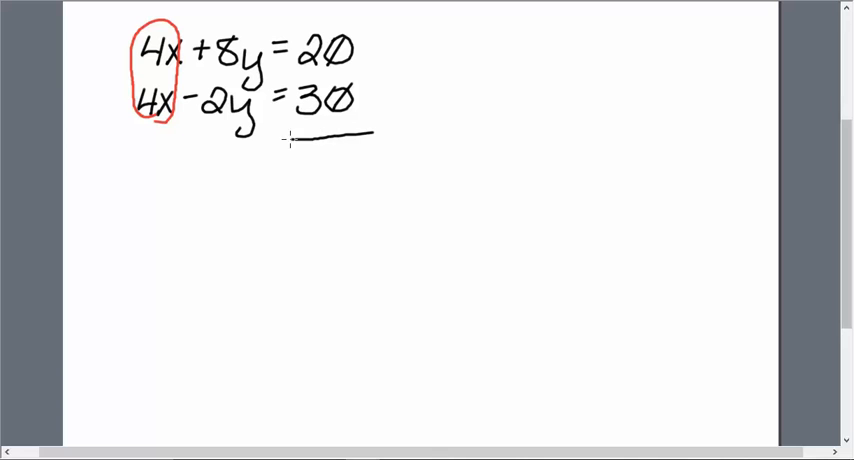
{"action": "left_click_drag", "start_coordinate": [290, 144], "coordinate": [88, 144]}
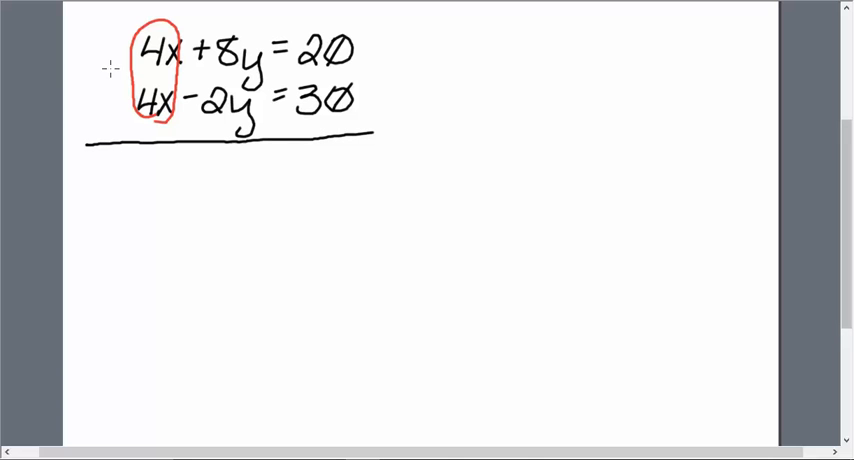
{"action": "mouse_move", "coordinate": [158, 152]}
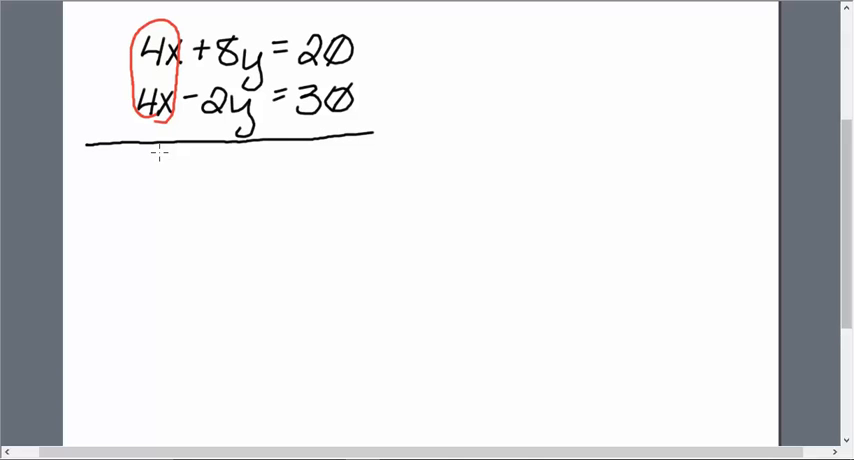
{"action": "mouse_move", "coordinate": [146, 198]}
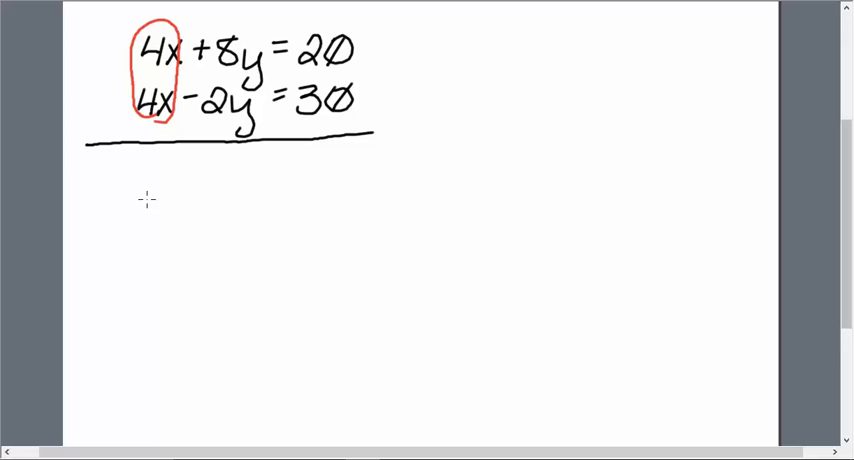
{"action": "mouse_move", "coordinate": [136, 20]}
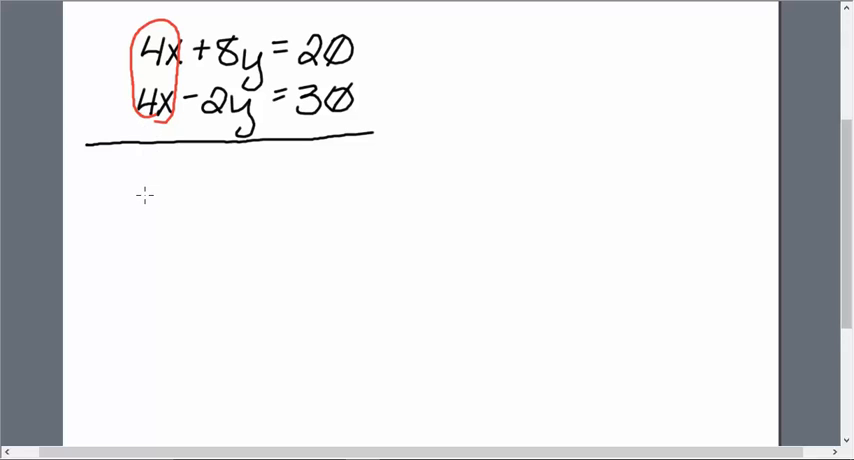
{"action": "mouse_move", "coordinate": [96, 104]}
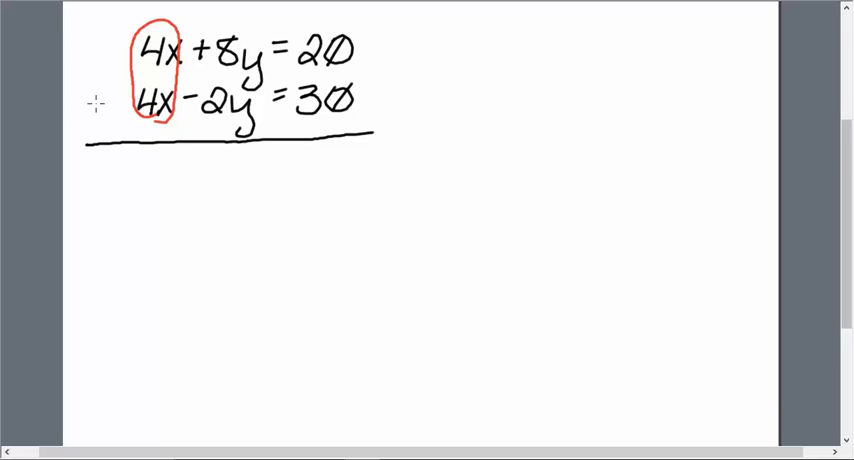
Step: Write a minus sign before the second equation and strike through both 4x terms
{"action": "left_click_drag", "start_coordinate": [88, 108], "coordinate": [108, 108]}
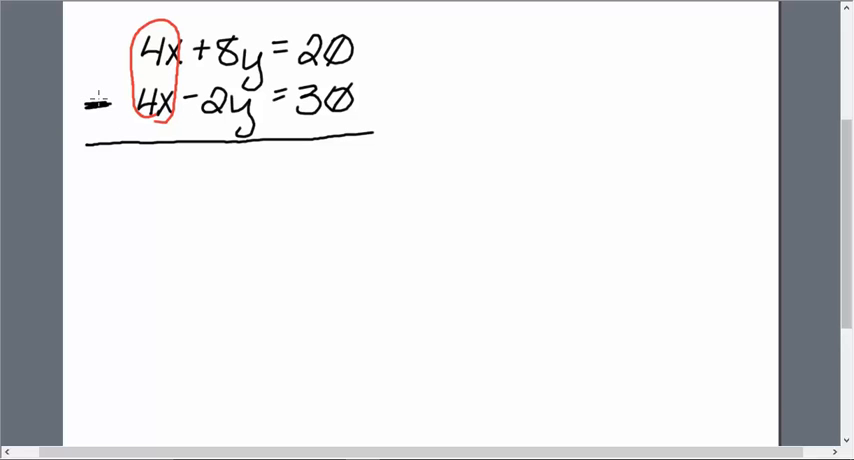
{"action": "left_click_drag", "start_coordinate": [184, 40], "coordinate": [150, 84]}
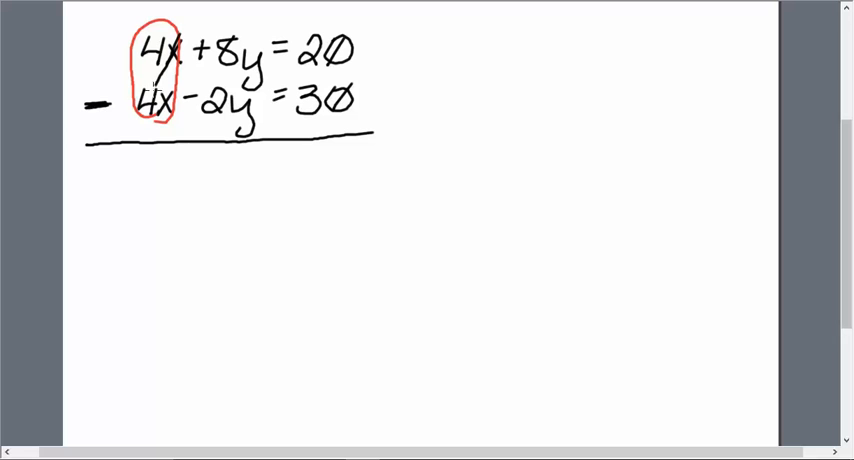
{"action": "left_click_drag", "start_coordinate": [150, 76], "coordinate": [156, 120]}
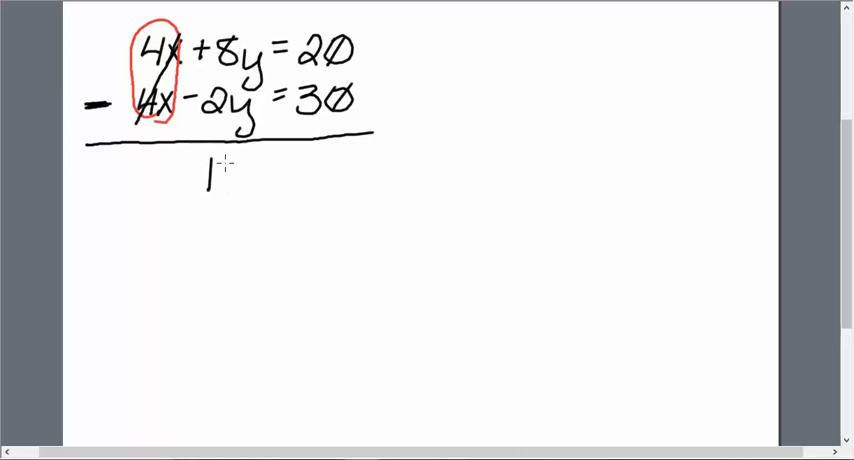
Step: Write 10y= below the line as the start of the combined result
{"action": "type", "text": "10y="}
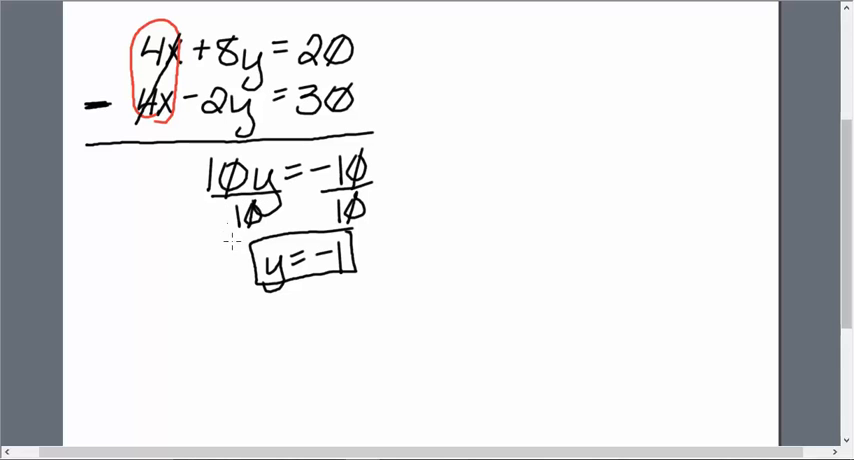
{"action": "mouse_move", "coordinate": [420, 198]}
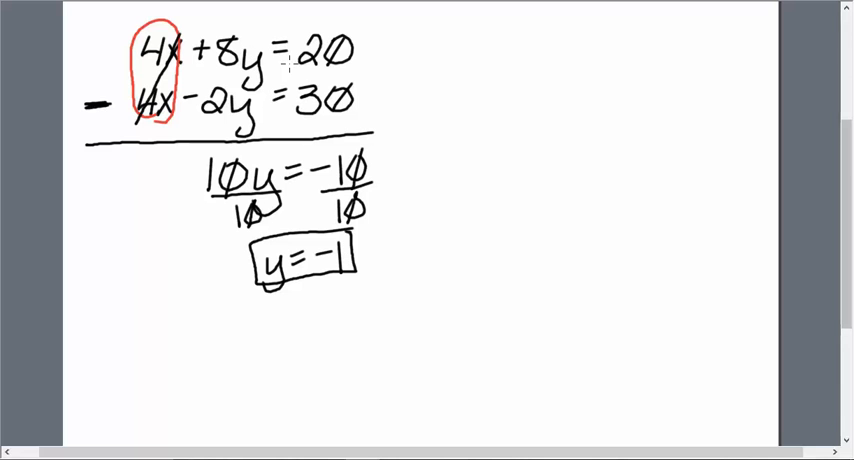
{"action": "mouse_move", "coordinate": [290, 62]}
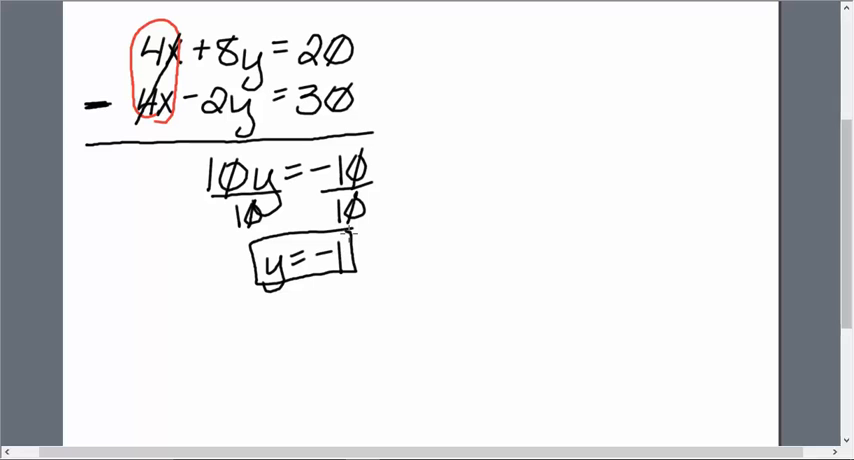
Step: Draw an arrow from y=-1 to the first equation and write 4x+8(-1)=20
{"action": "left_click_drag", "start_coordinate": [276, 18], "coordinate": [344, 236]}
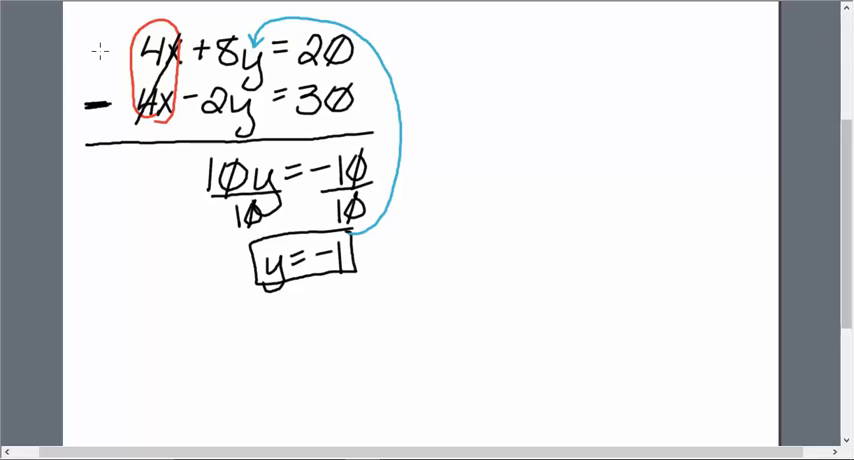
{"action": "mouse_move", "coordinate": [458, 40]}
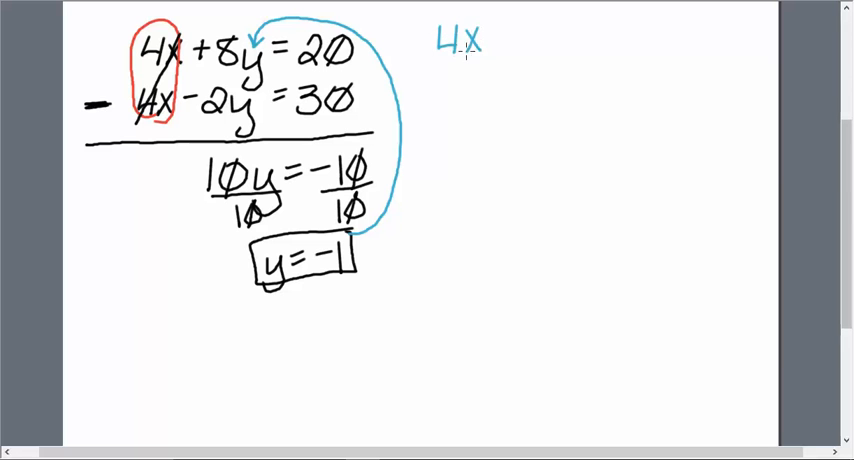
{"action": "type", "text": "+8("}
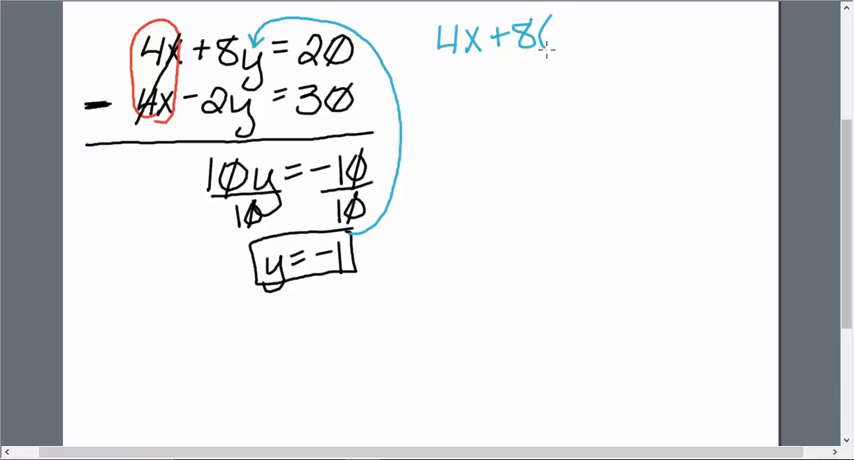
{"action": "type", "text": "-1)="}
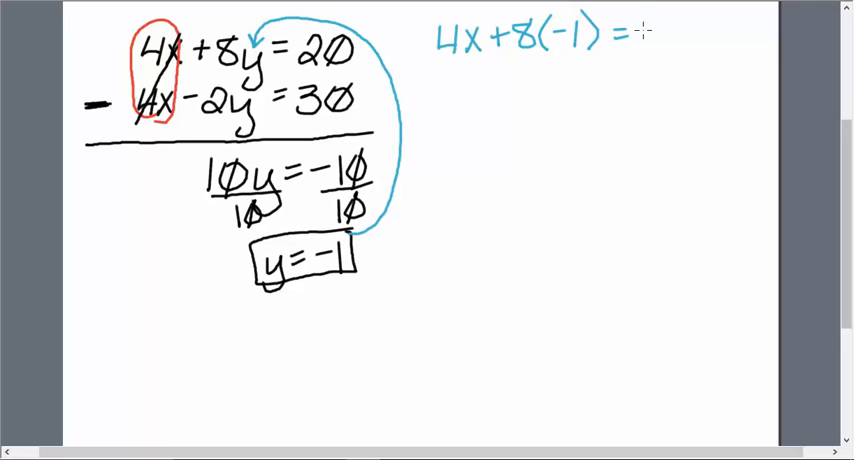
{"action": "type", "text": "20"}
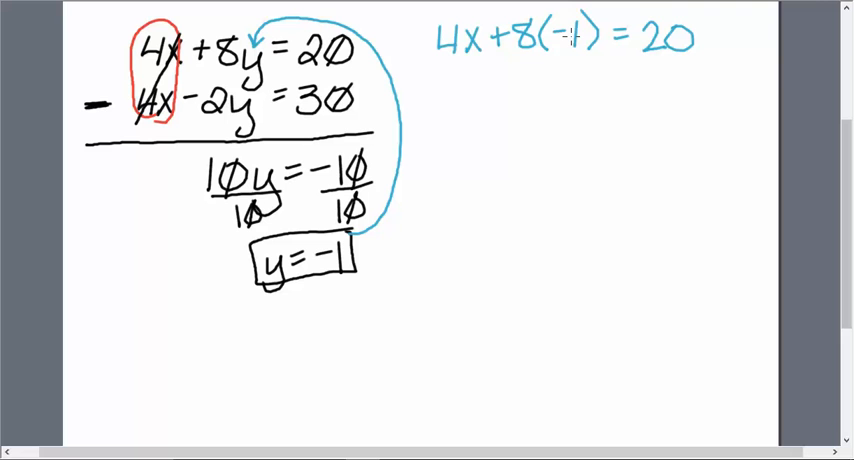
{"action": "mouse_move", "coordinate": [478, 100]}
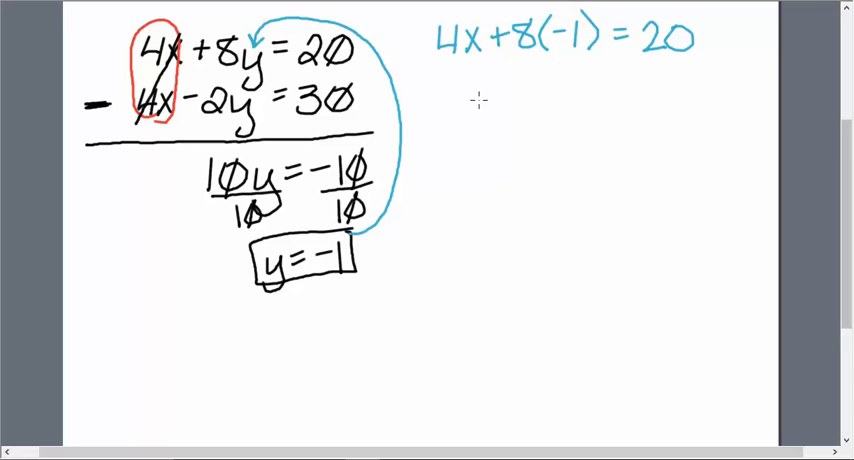
Step: Write the simplified equation 4x-8=20 underneath
{"action": "type", "text": "4x -8"}
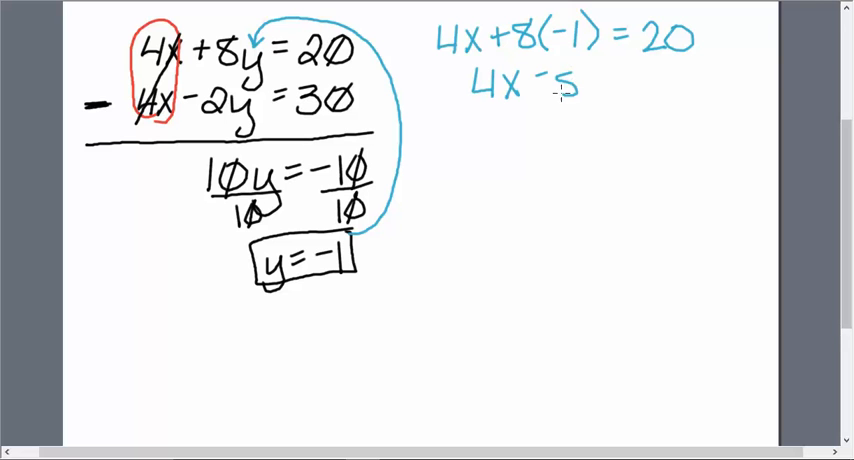
{"action": "type", "text": "=20"}
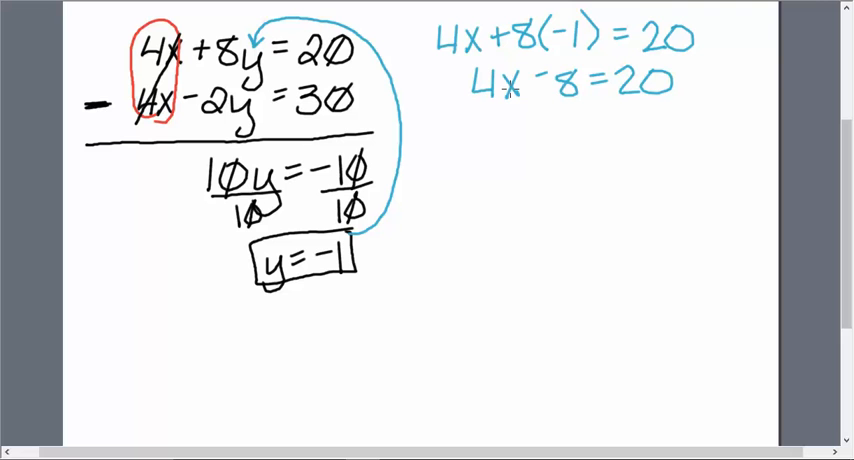
{"action": "mouse_move", "coordinate": [538, 92]}
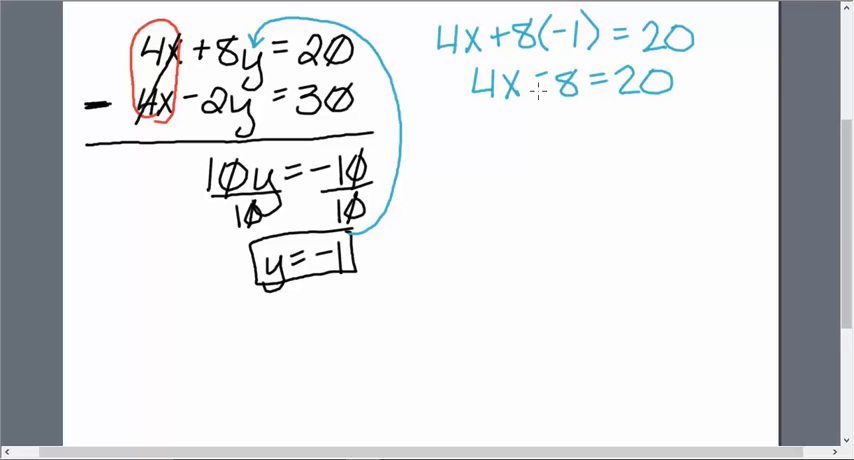